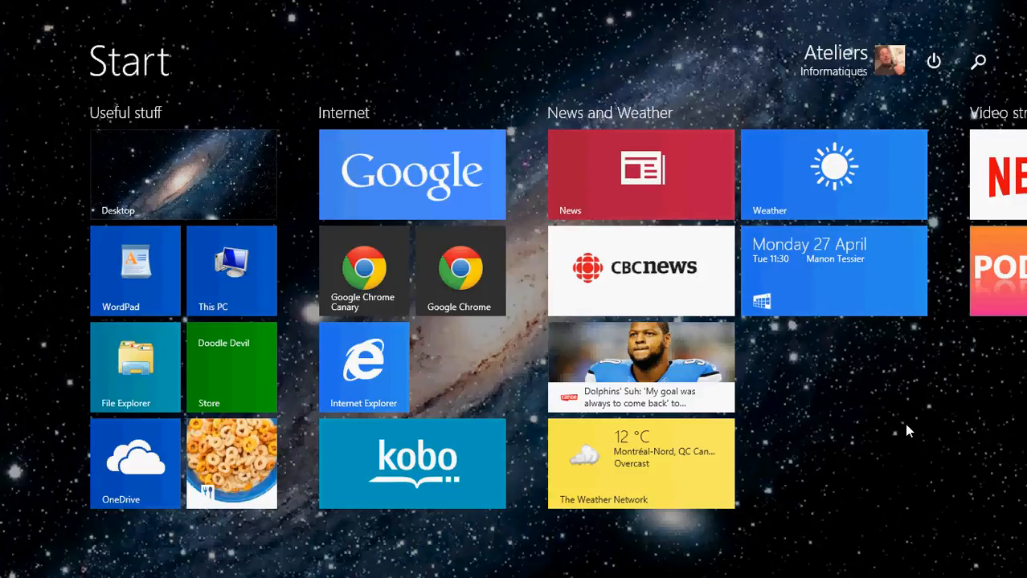
Scroll across the Start screen tile groups and back to the beginning
scroll("right", 3)
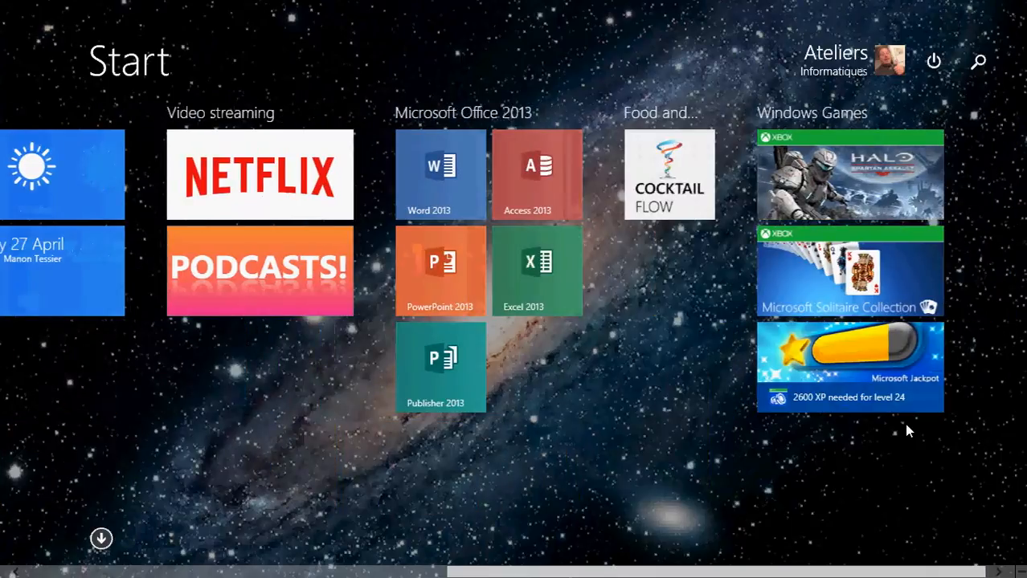
scroll("left", 3)
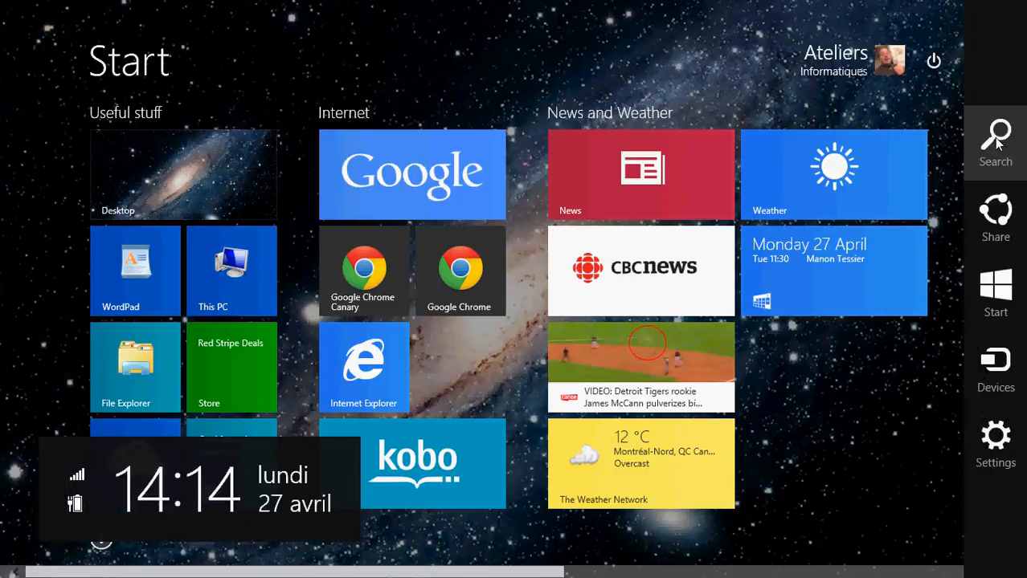
Search for "mail" from the charms and launch the Mail app on the Hotmail inbox
left_click(994, 142)
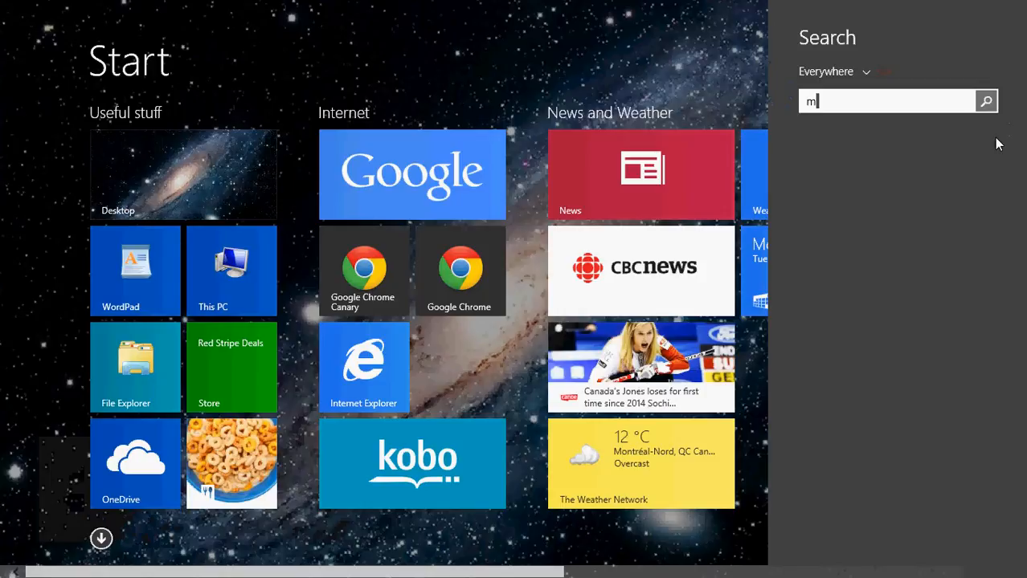
type("ail")
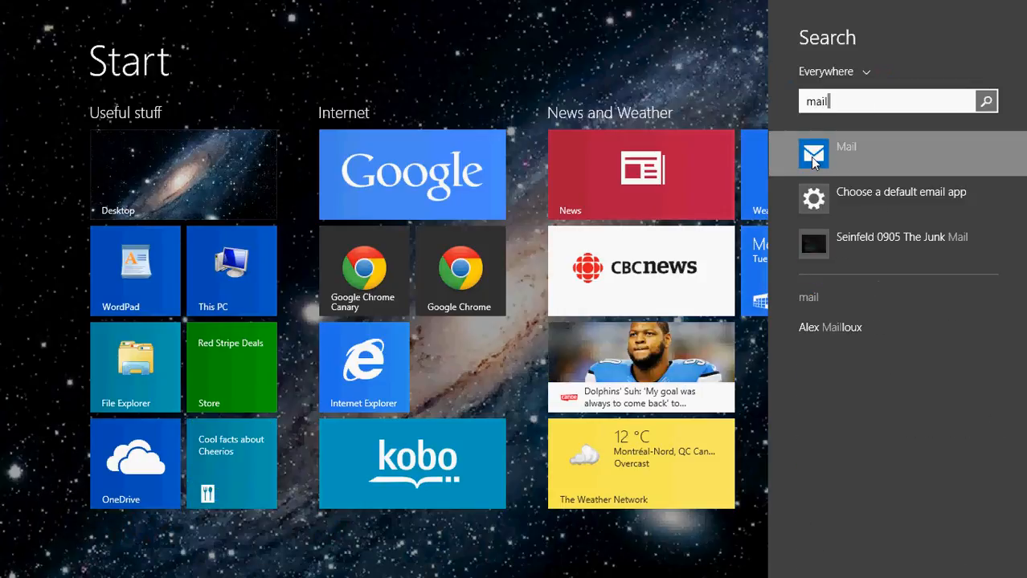
left_click(813, 152)
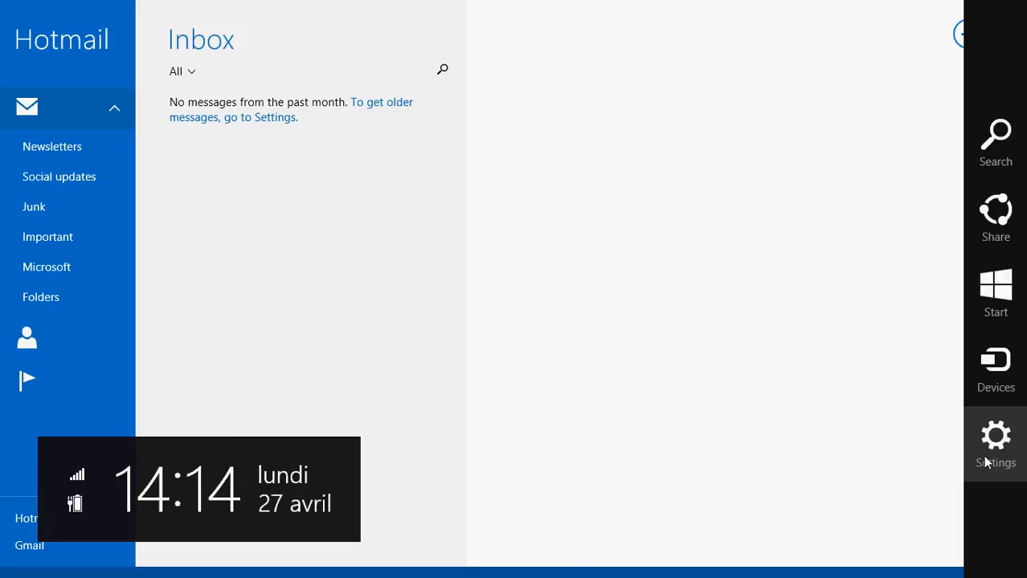
From Mail settings, go to Accounts and start Add an account to see the account types
left_click(996, 444)
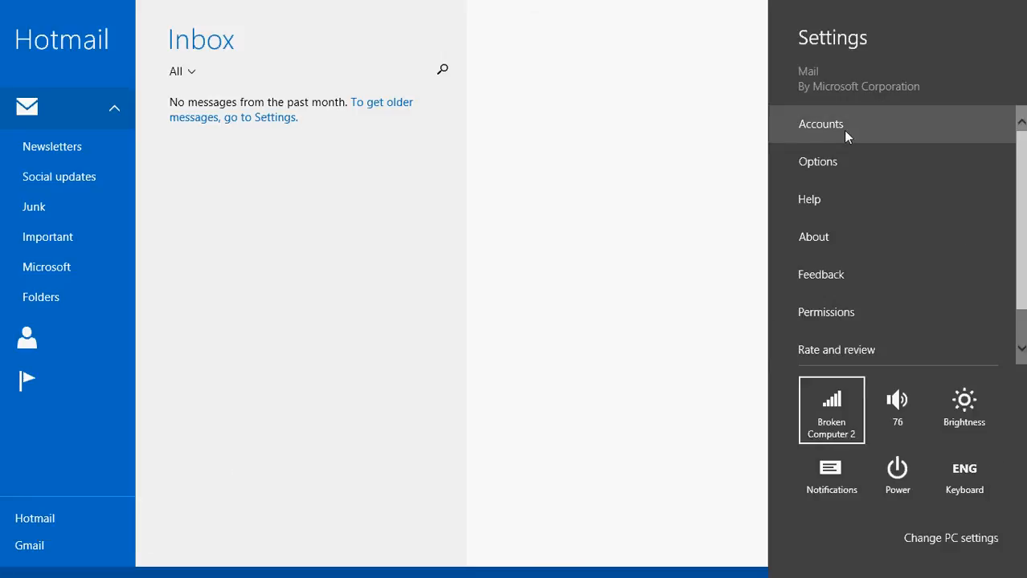
left_click(820, 124)
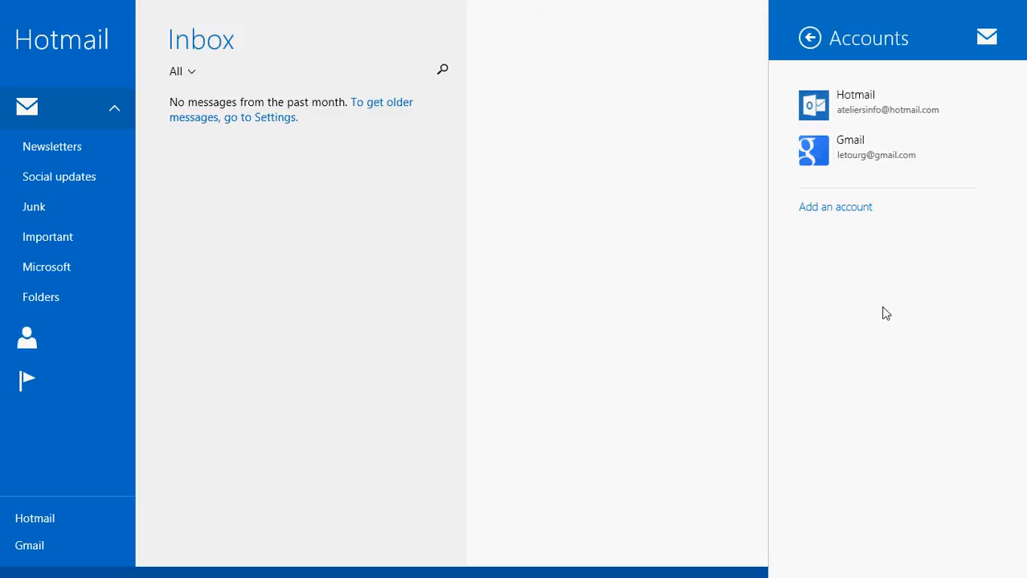
left_click(835, 206)
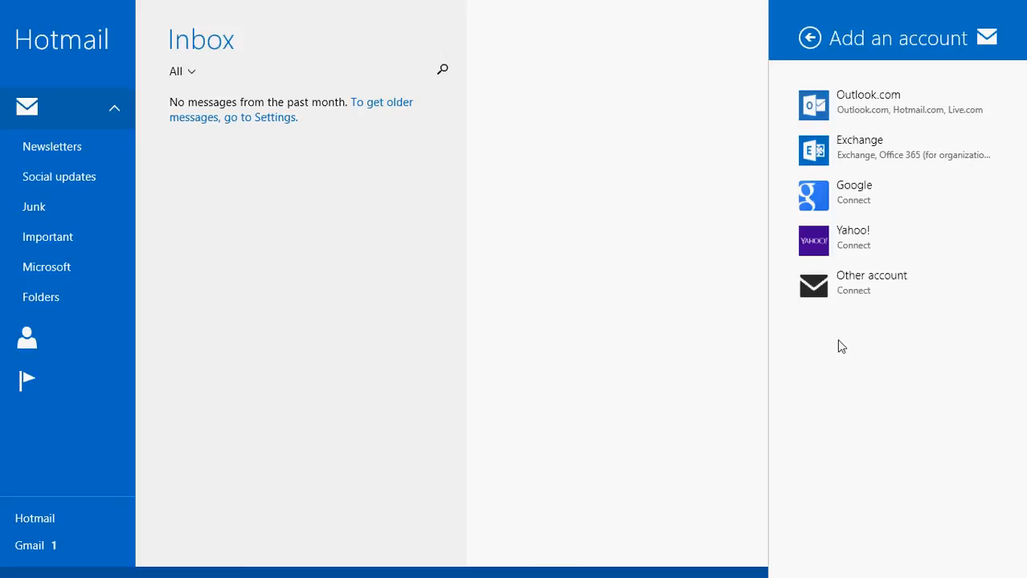
mouse_move(861, 291)
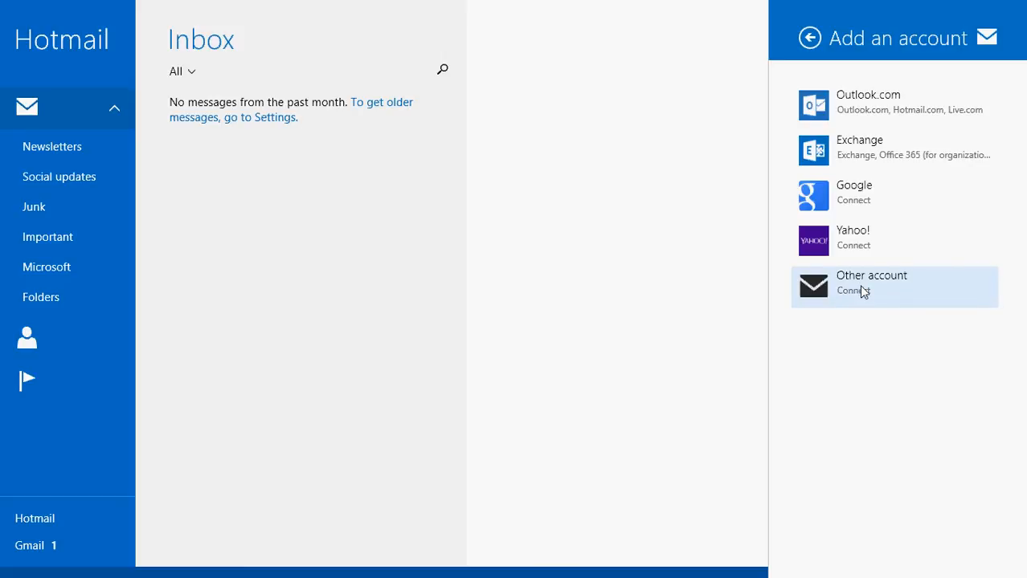
Choose Other account, then cancel the Add your email account dialog to return to the inbox
left_click(870, 286)
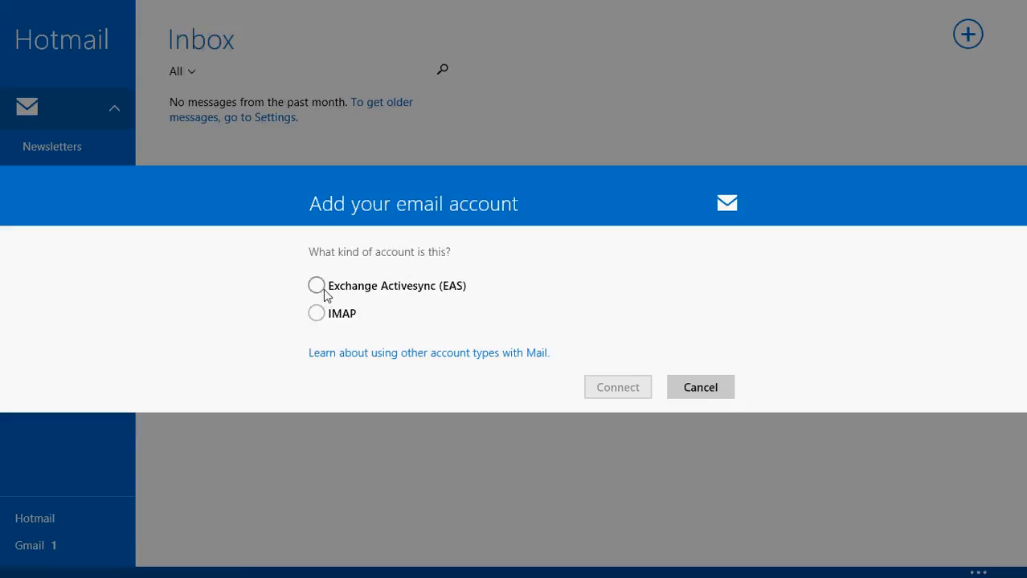
mouse_move(671, 402)
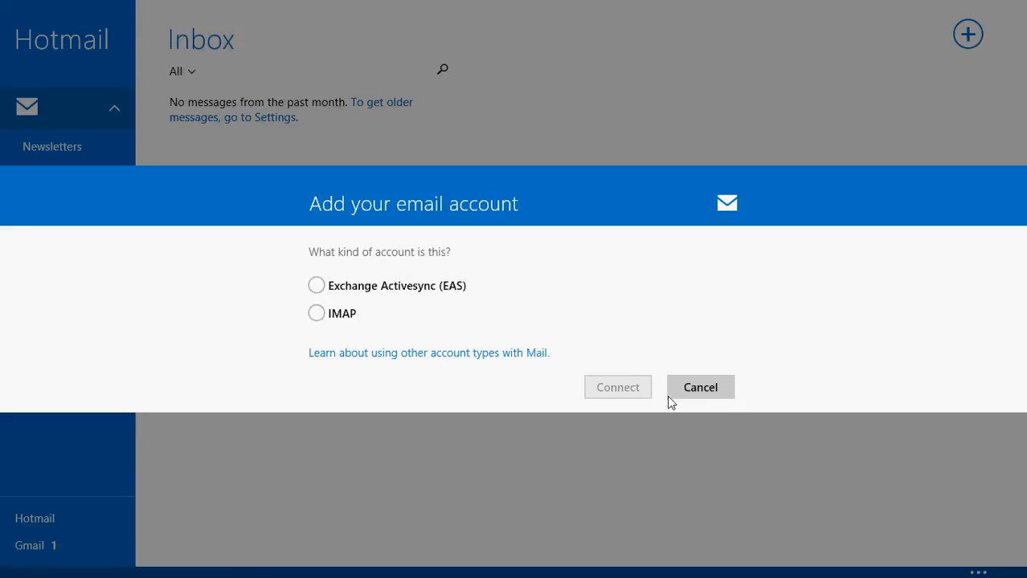
left_click(700, 385)
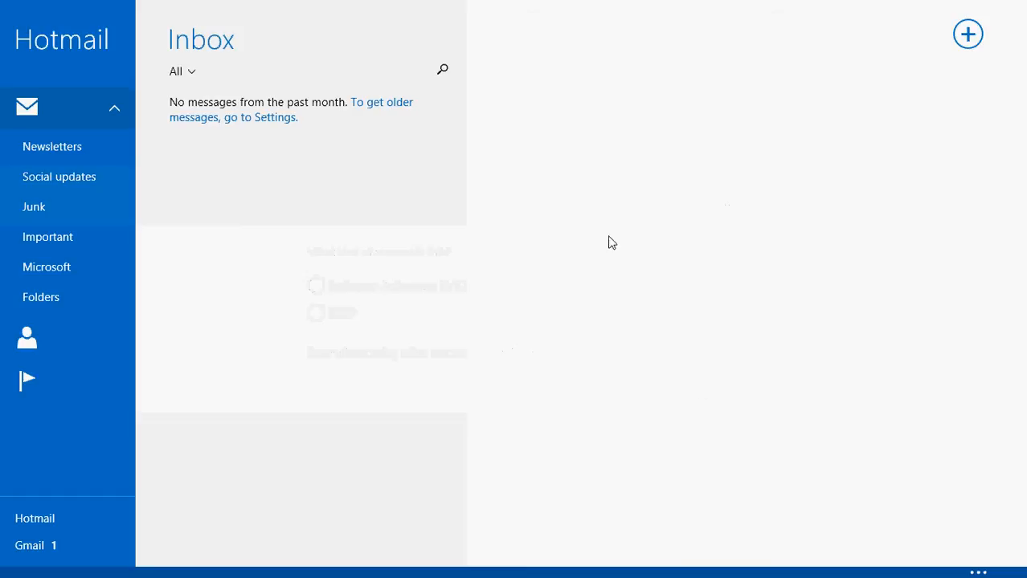
mouse_move(800, 259)
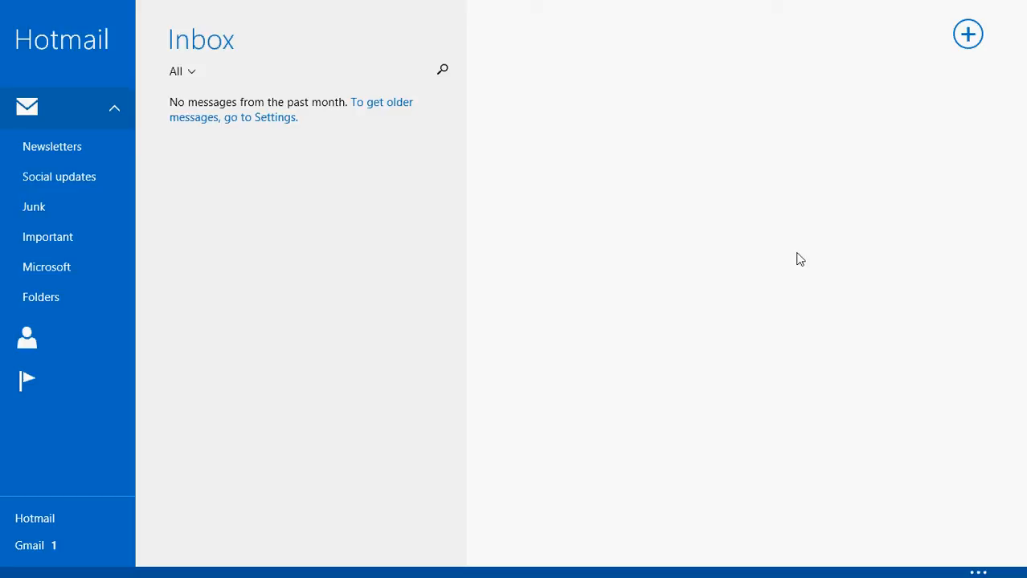
mouse_move(819, 278)
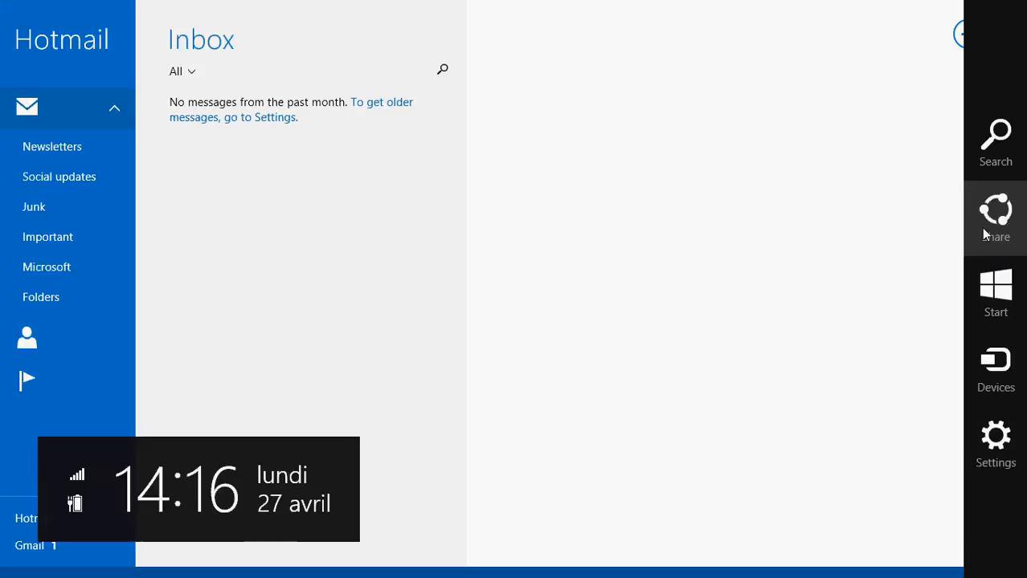
Review the Gmail account's settings including IMAP and SMTP servers, then dismiss the pane
left_click(996, 443)
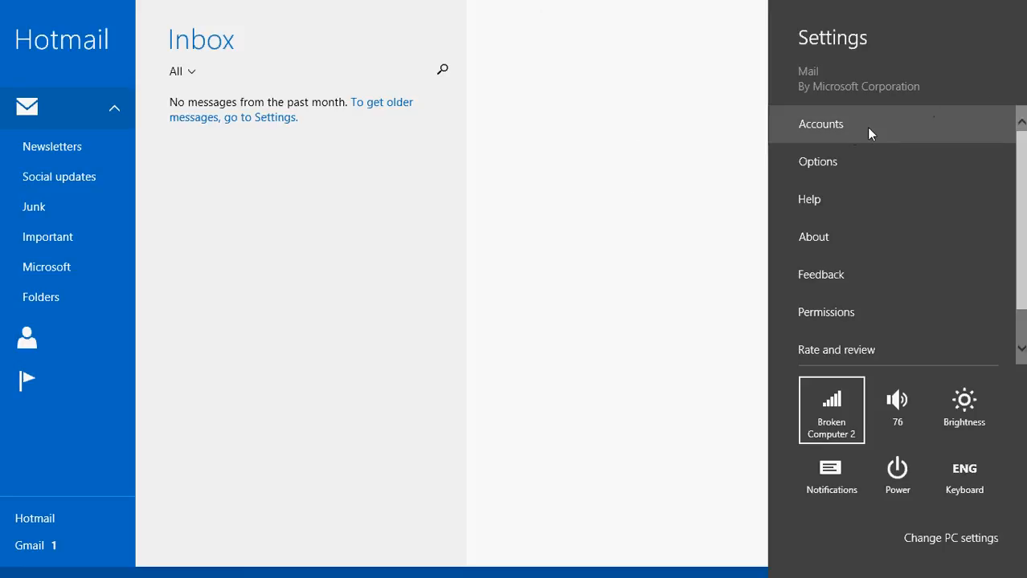
left_click(820, 124)
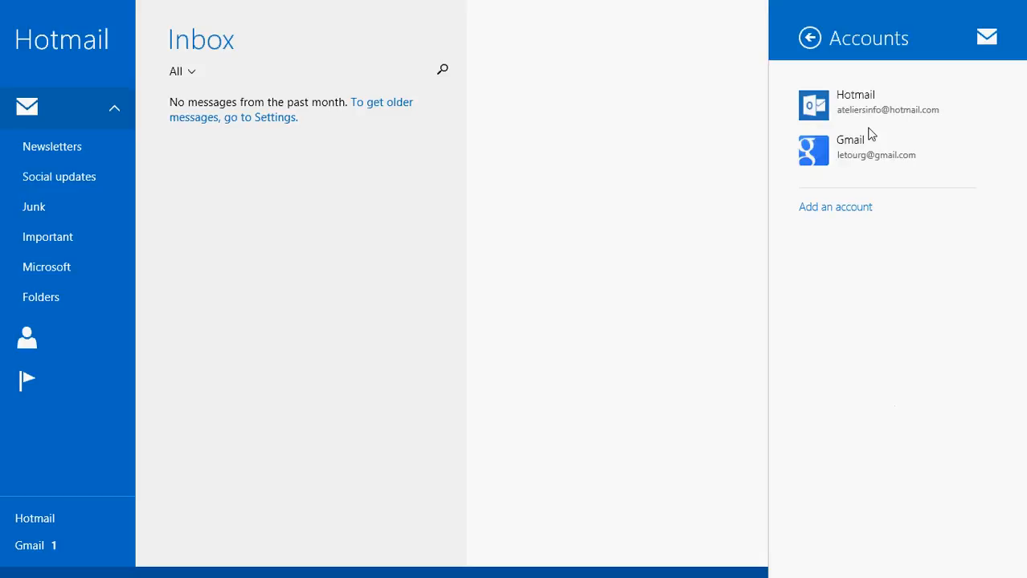
left_click(875, 148)
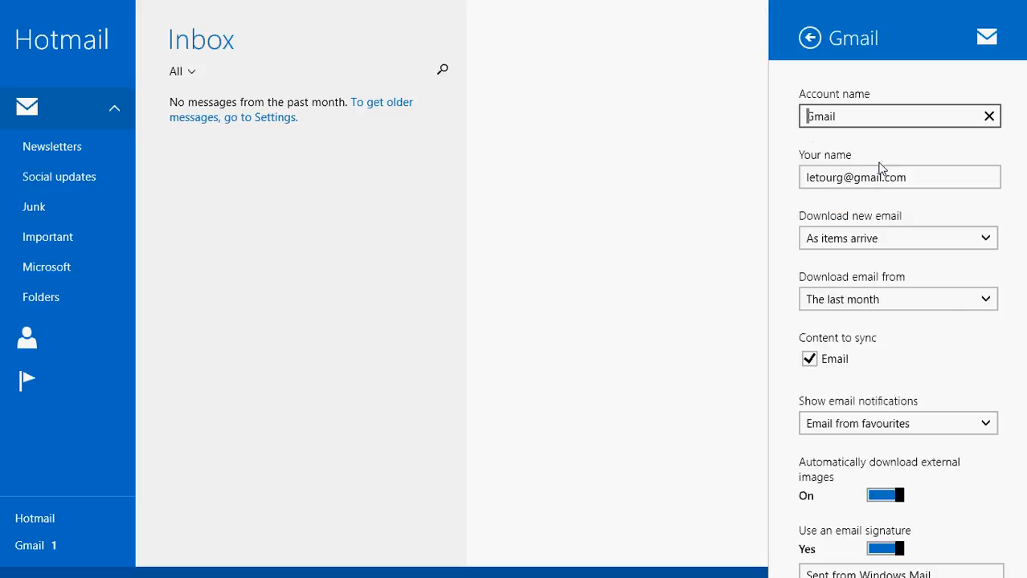
scroll("down", 3)
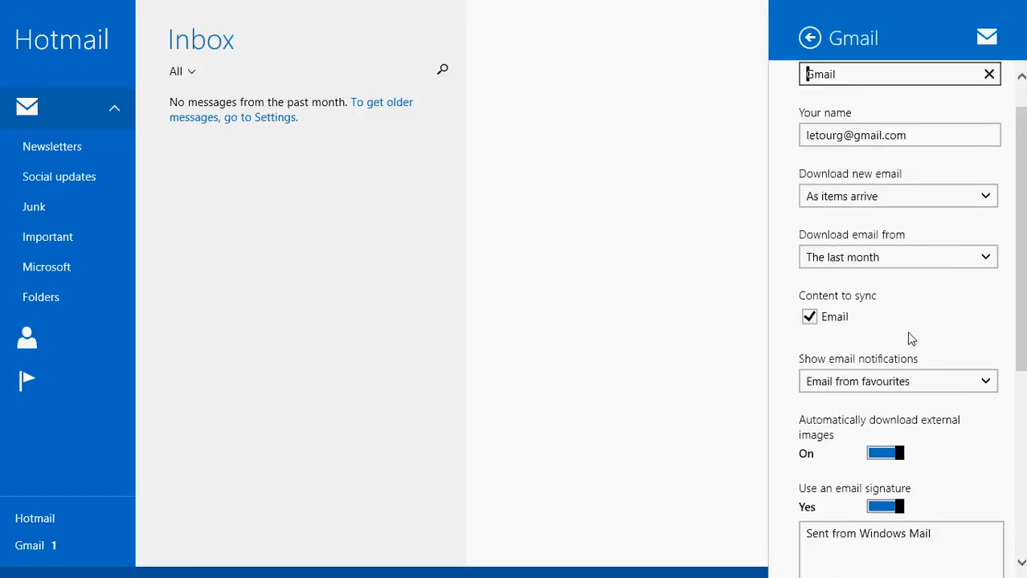
scroll("down", 3)
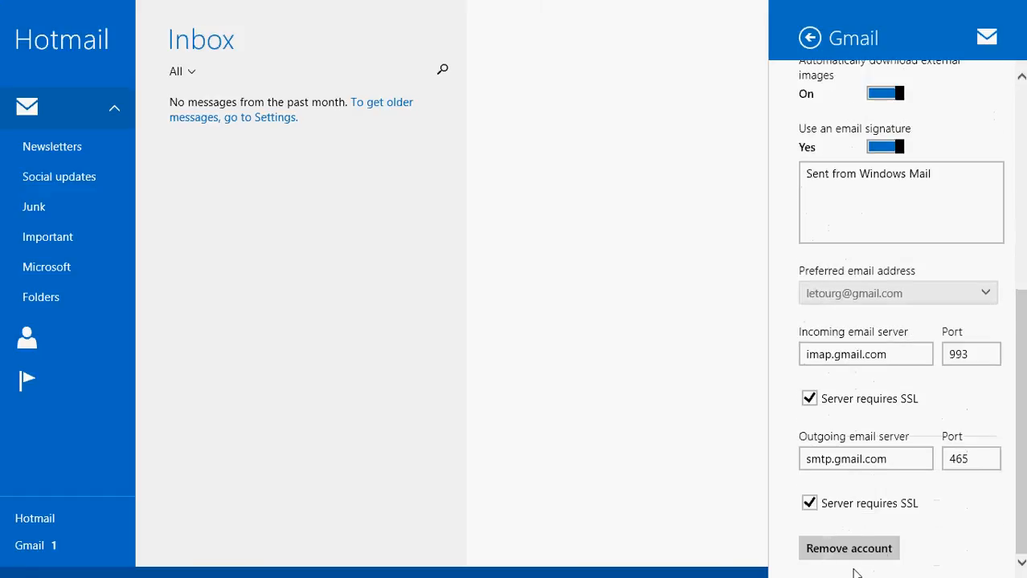
mouse_move(633, 416)
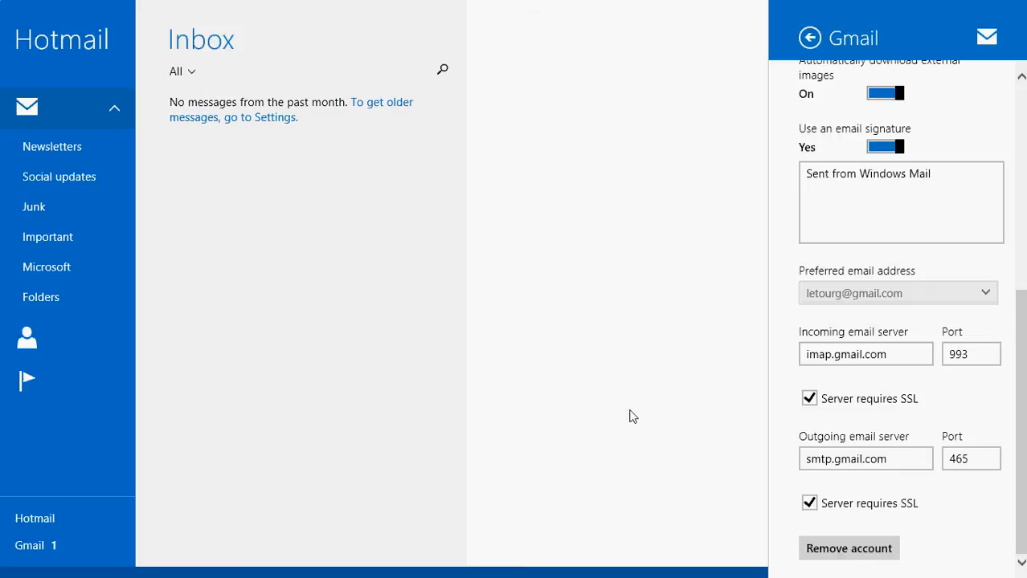
left_click(810, 39)
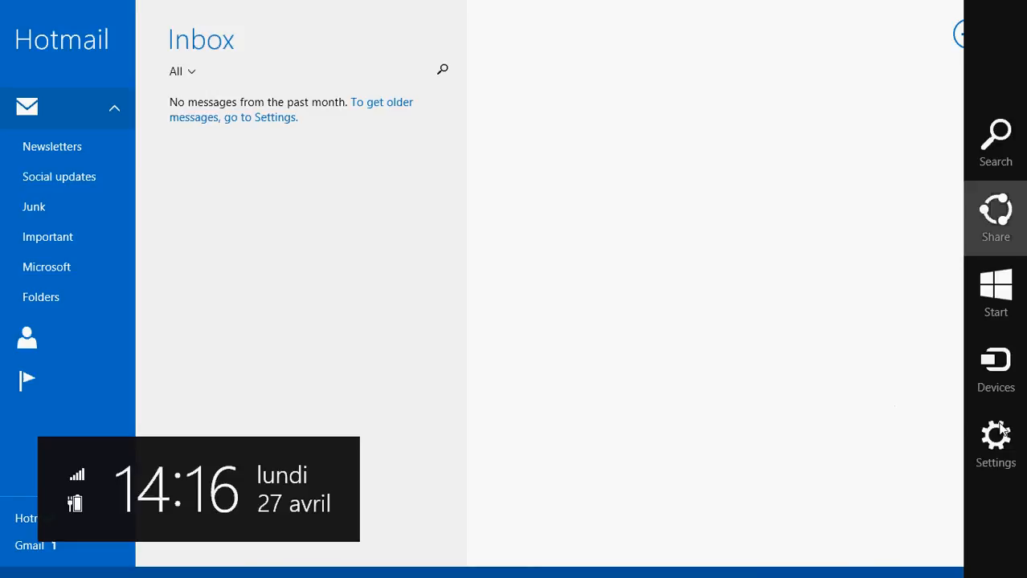
Show the Hotmail account's settings scrolled to the greyed-out Remove account button
left_click(994, 444)
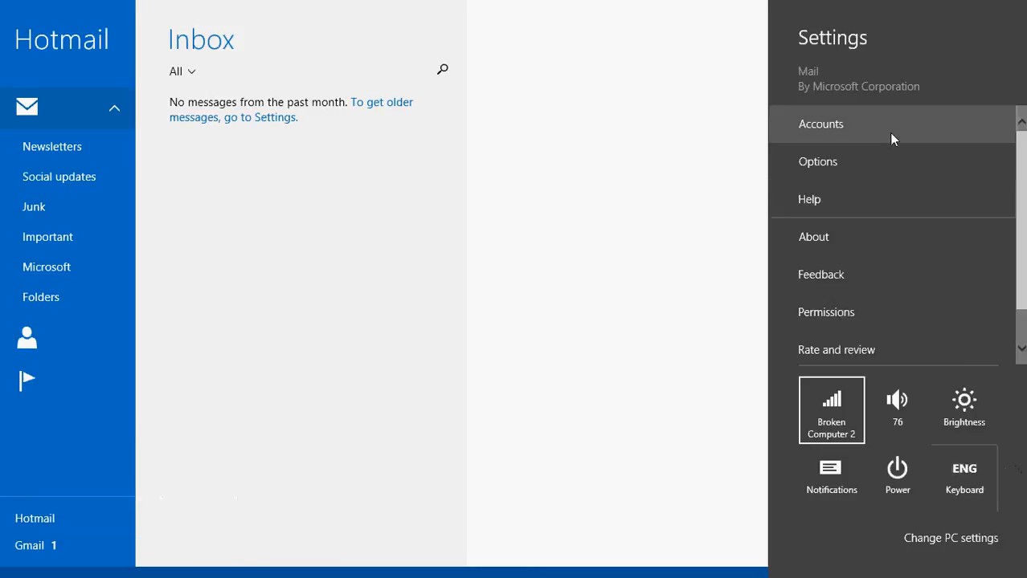
left_click(819, 124)
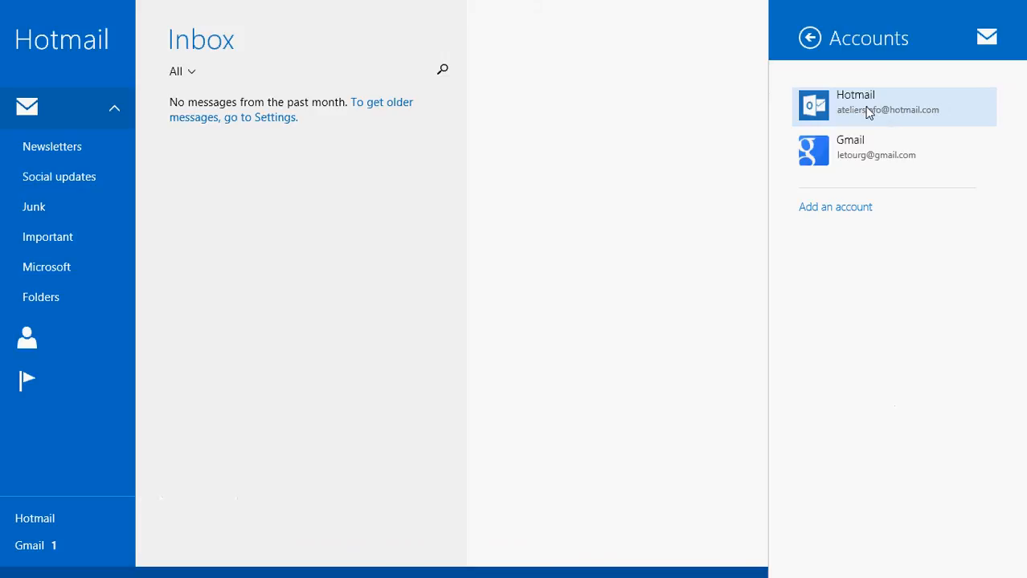
left_click(887, 102)
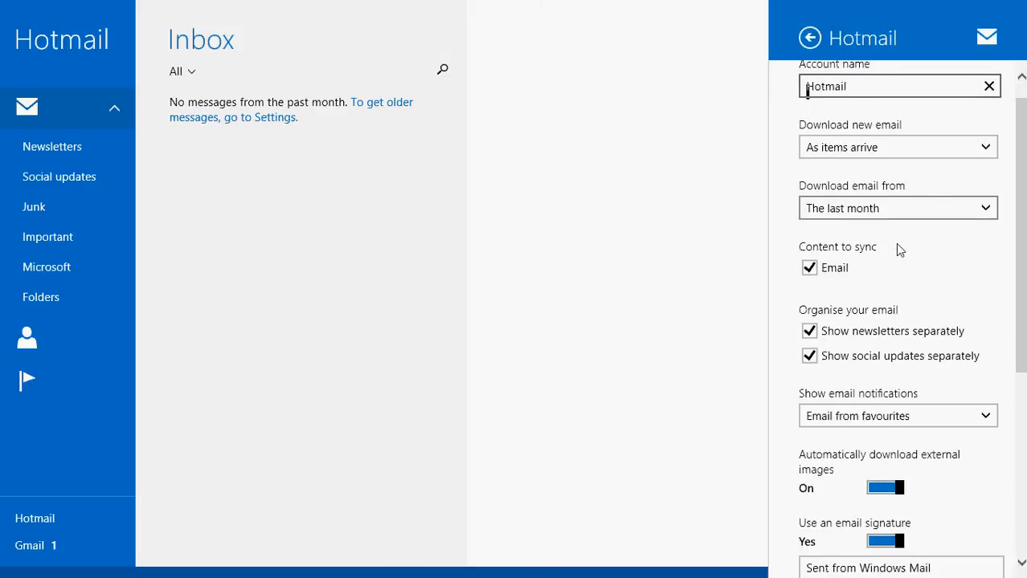
scroll("down", 3)
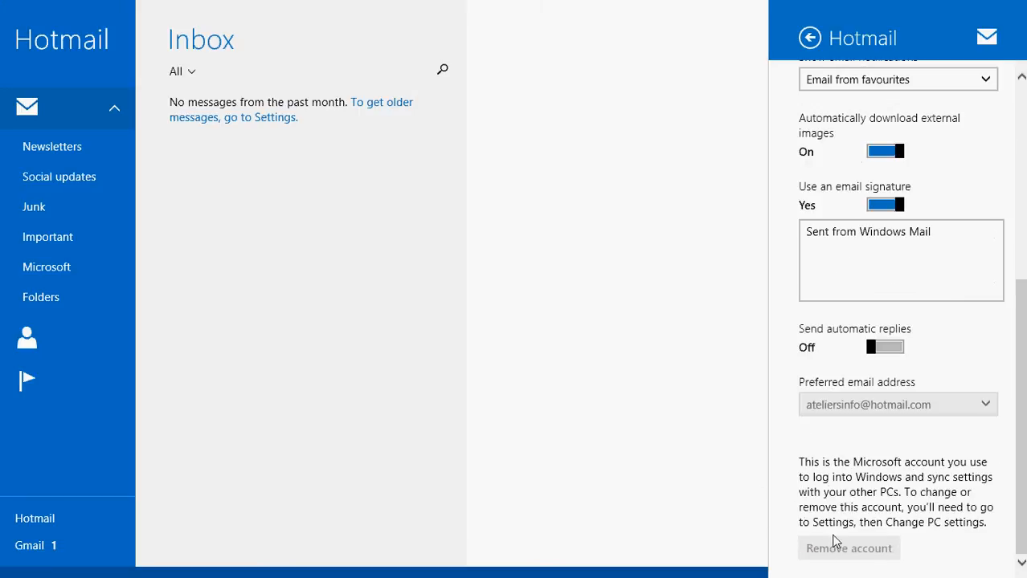
mouse_move(826, 549)
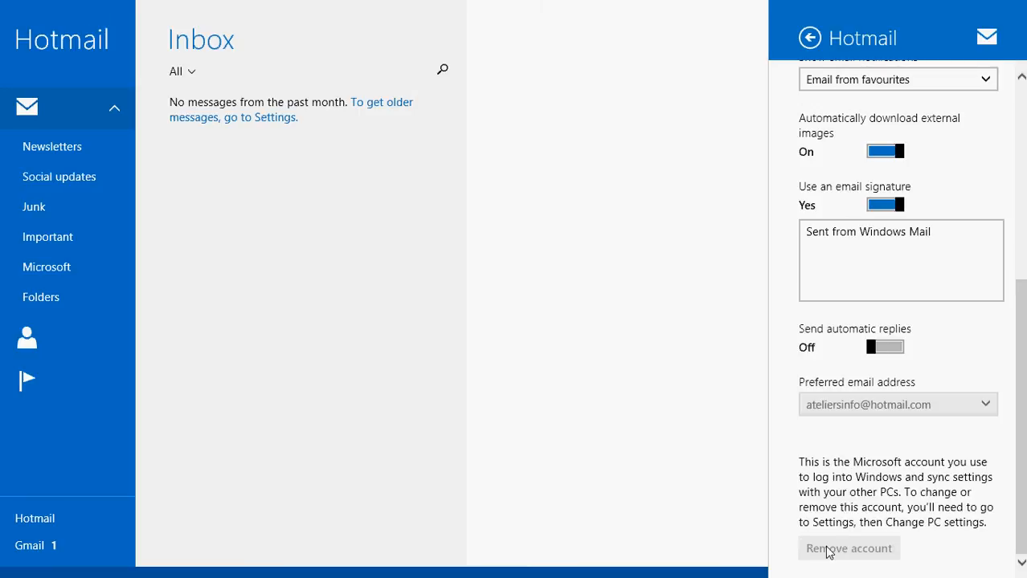
mouse_move(708, 399)
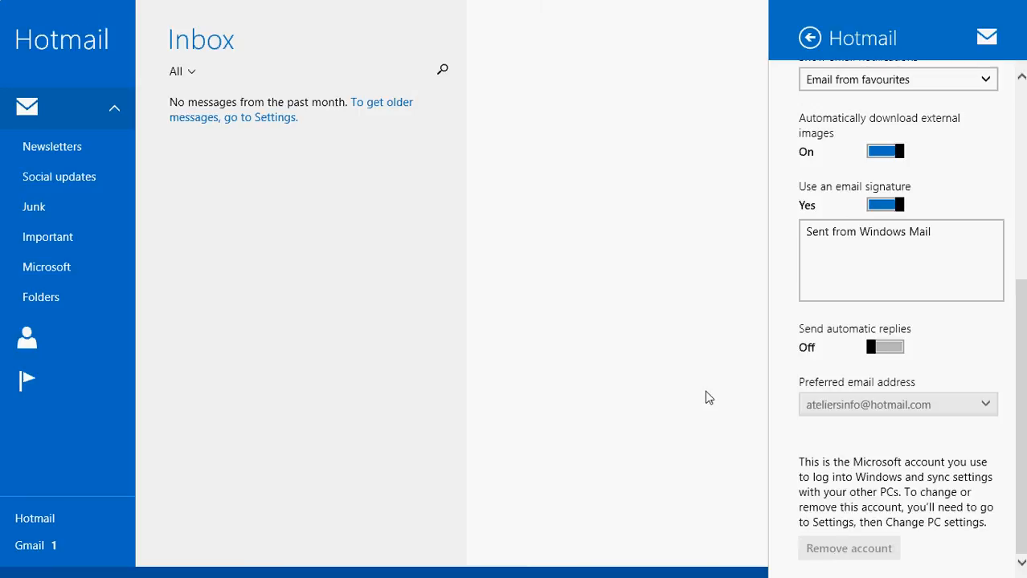
Dismiss the Hotmail settings pane to show the inbox again
left_click(810, 37)
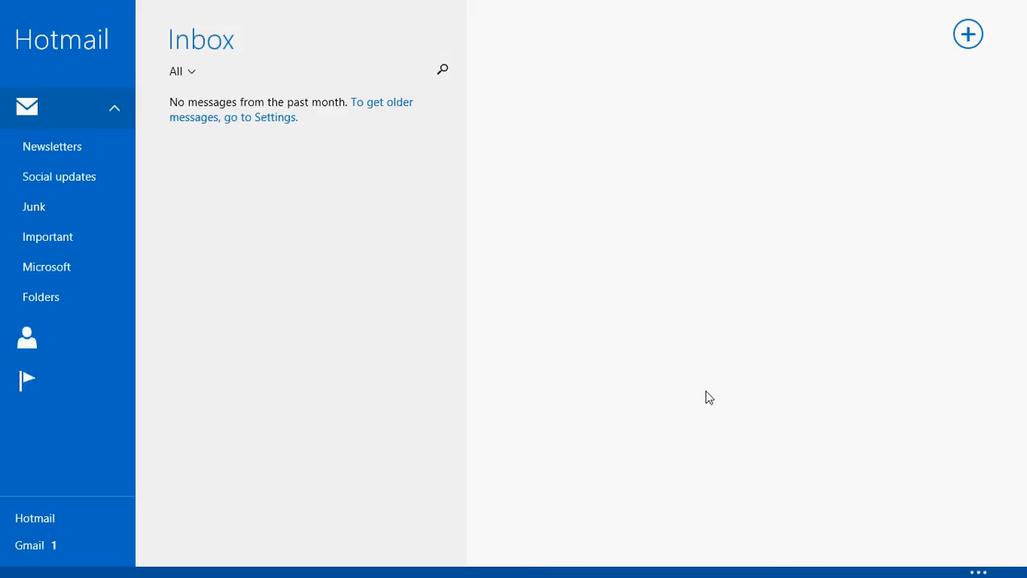
mouse_move(673, 6)
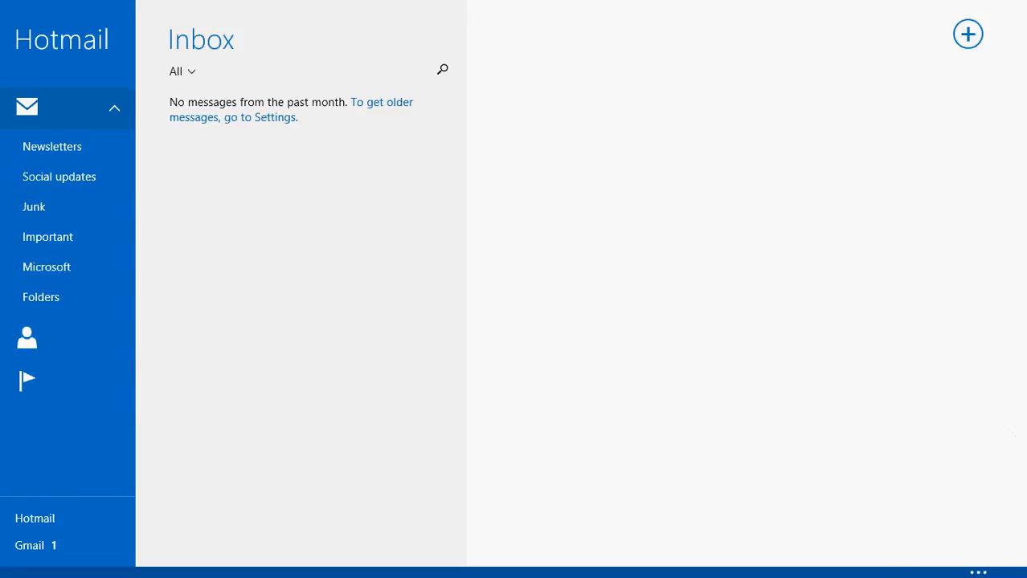
mouse_move(813, 543)
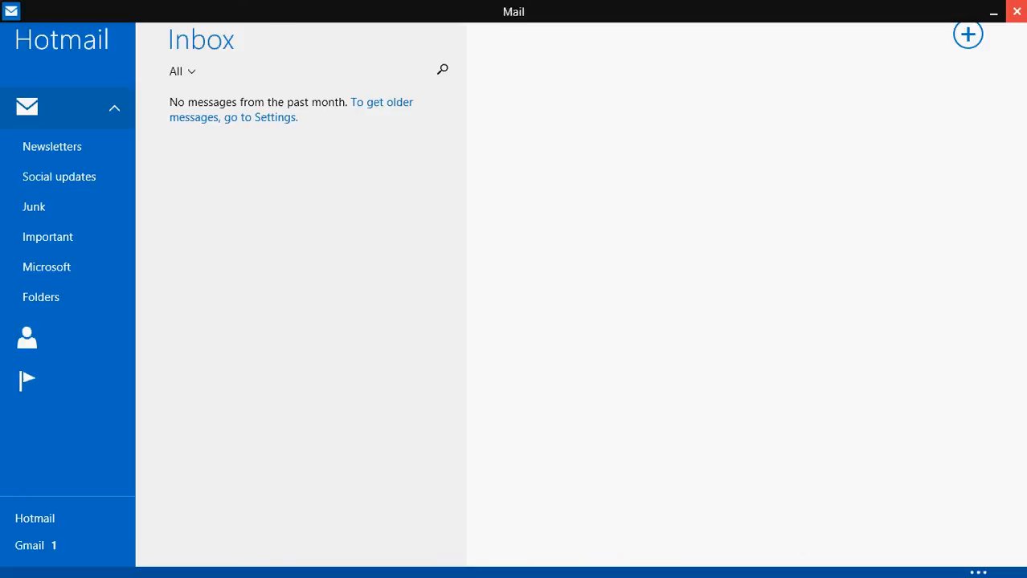
Exit Mail from its title bar and return to the desktop
left_click(993, 11)
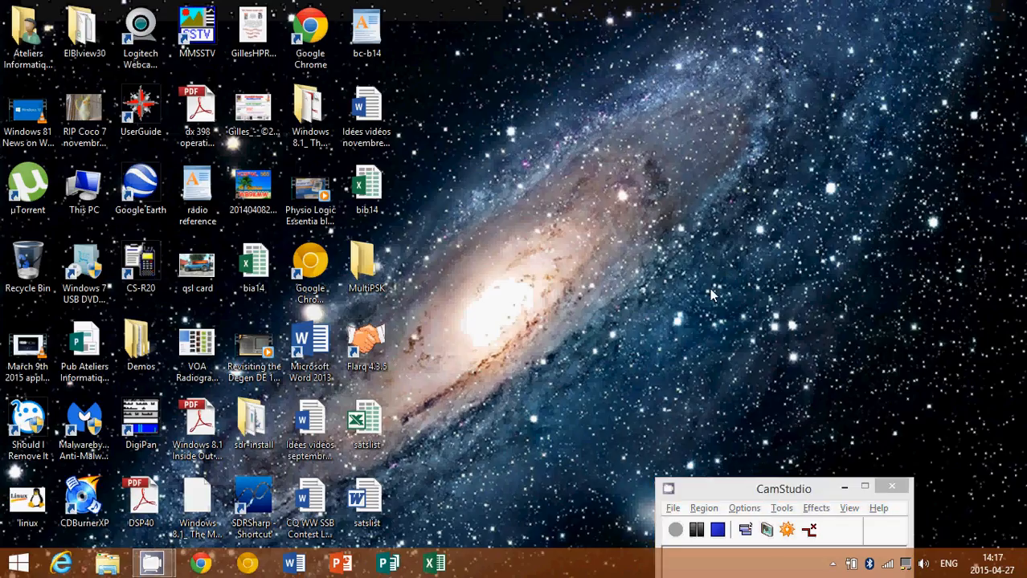
left_click(17, 563)
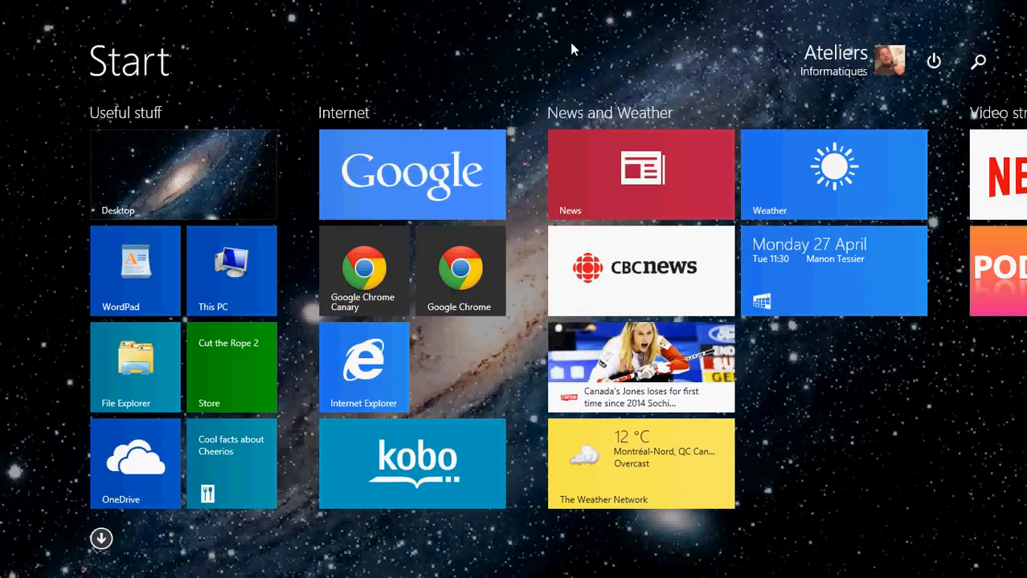
mouse_move(618, 58)
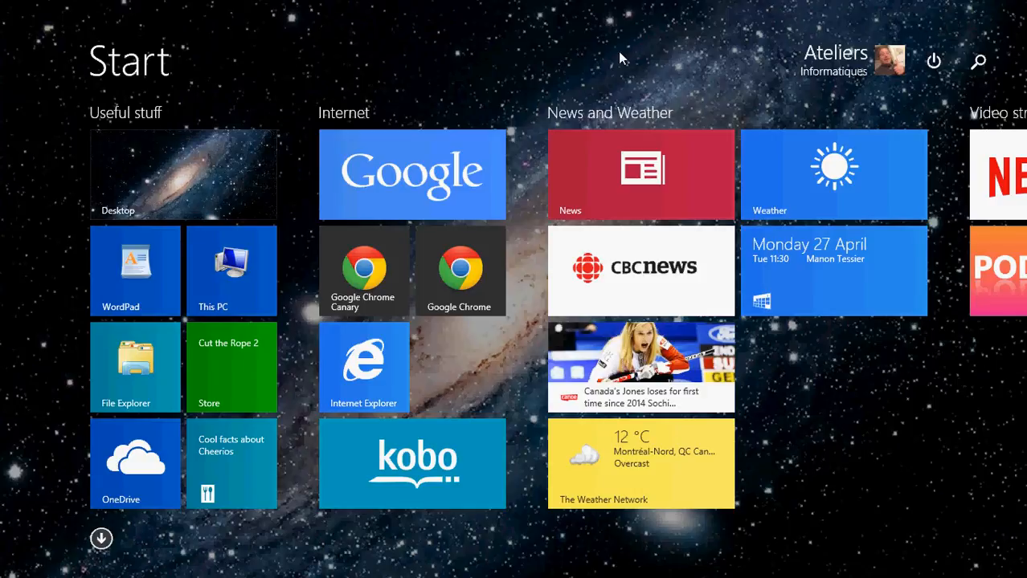
mouse_move(642, 74)
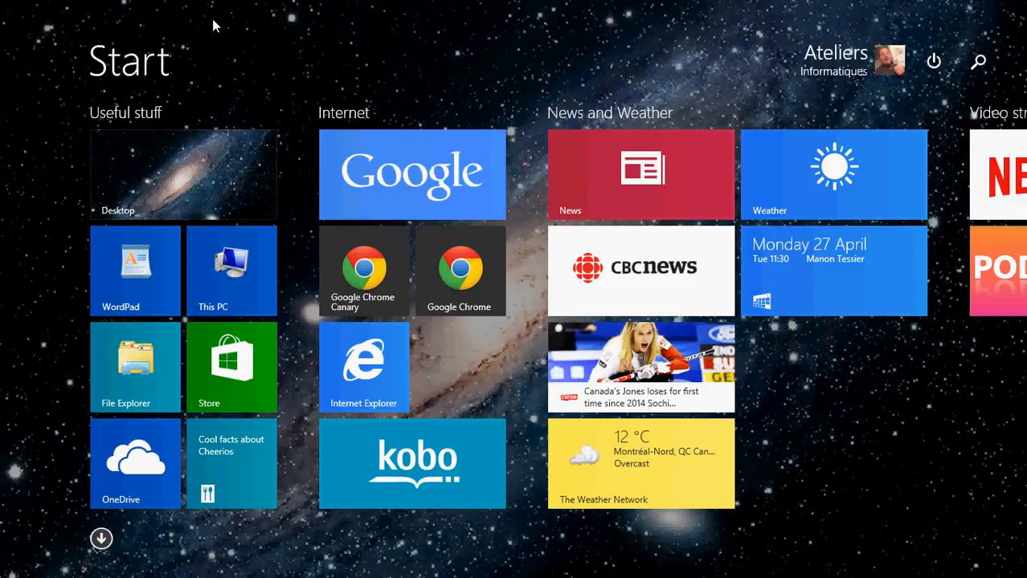
mouse_move(357, 87)
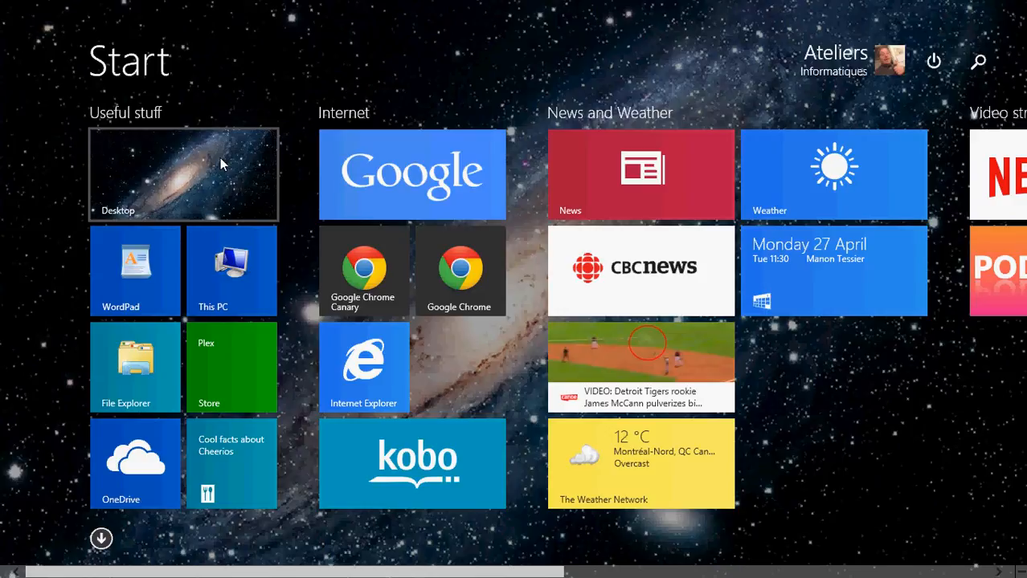
Return to the desktop from the Start screen via the Desktop tile
left_click(183, 173)
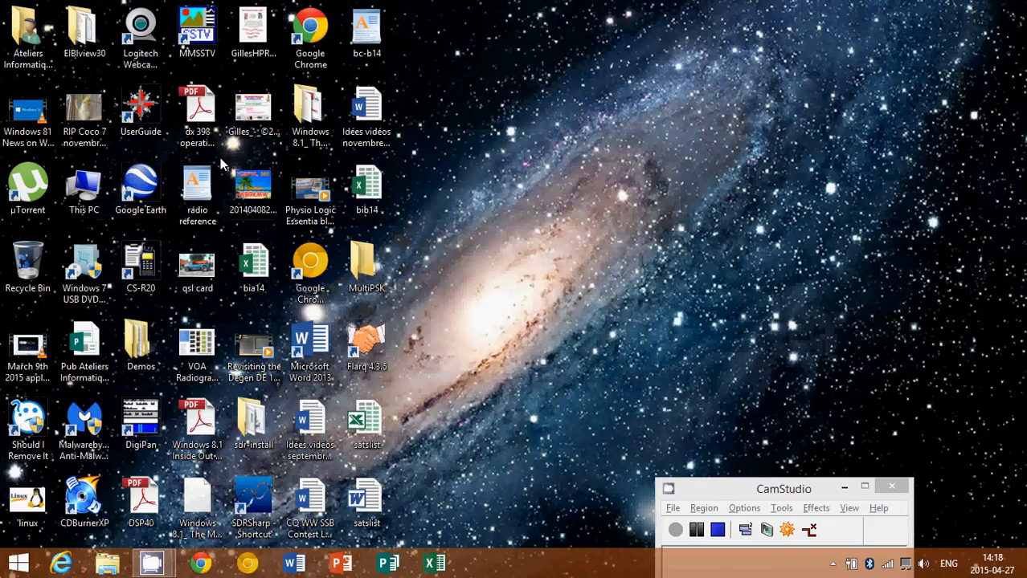
mouse_move(834, 312)
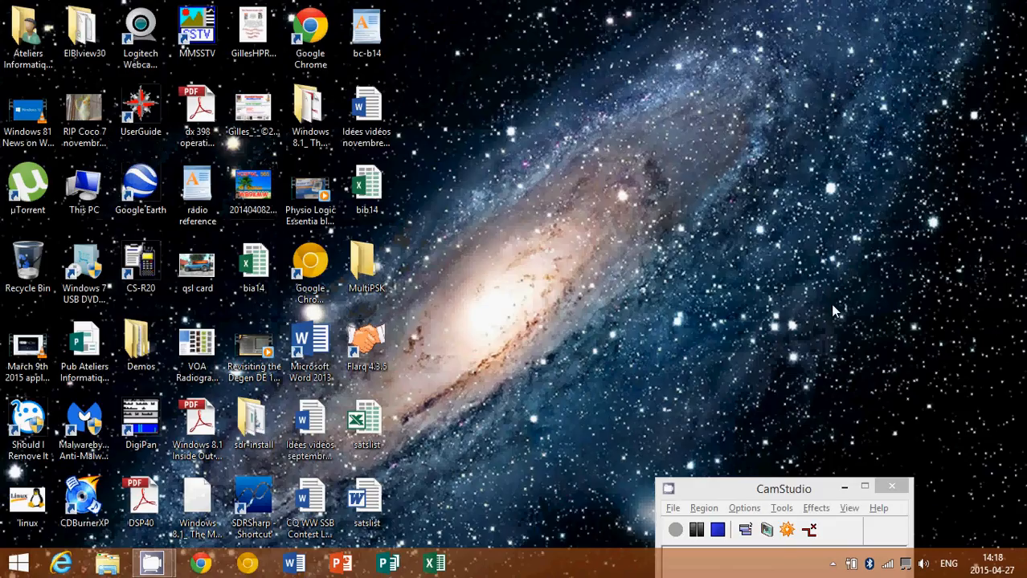
mouse_move(701, 488)
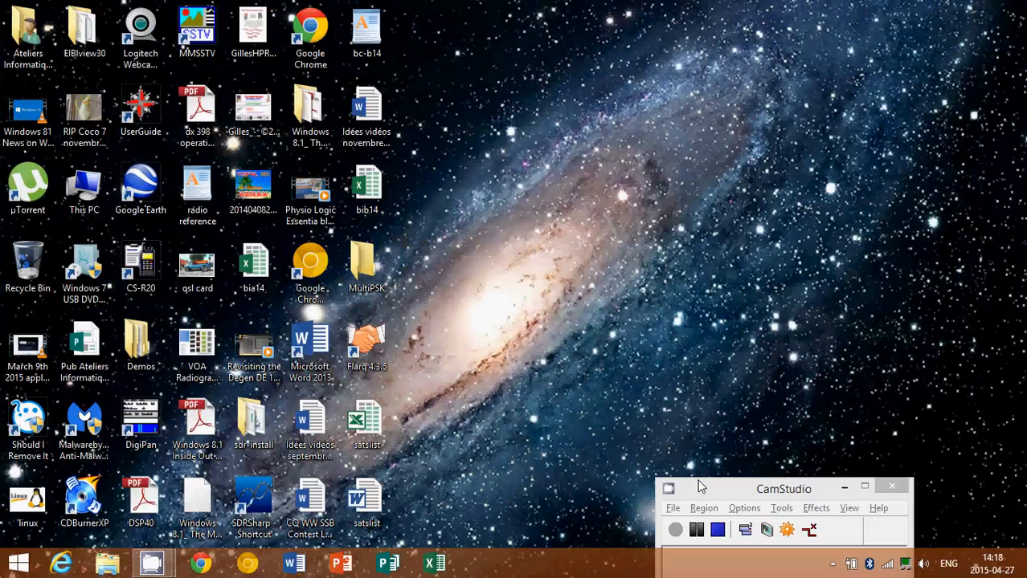